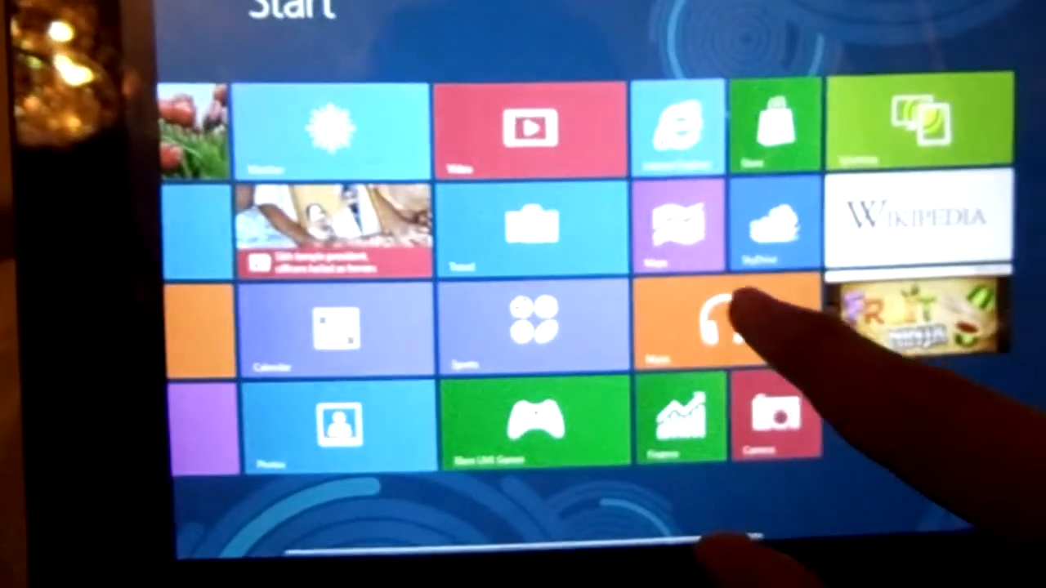
Step: Open the orange Music tile from the Start screen
click(698, 323)
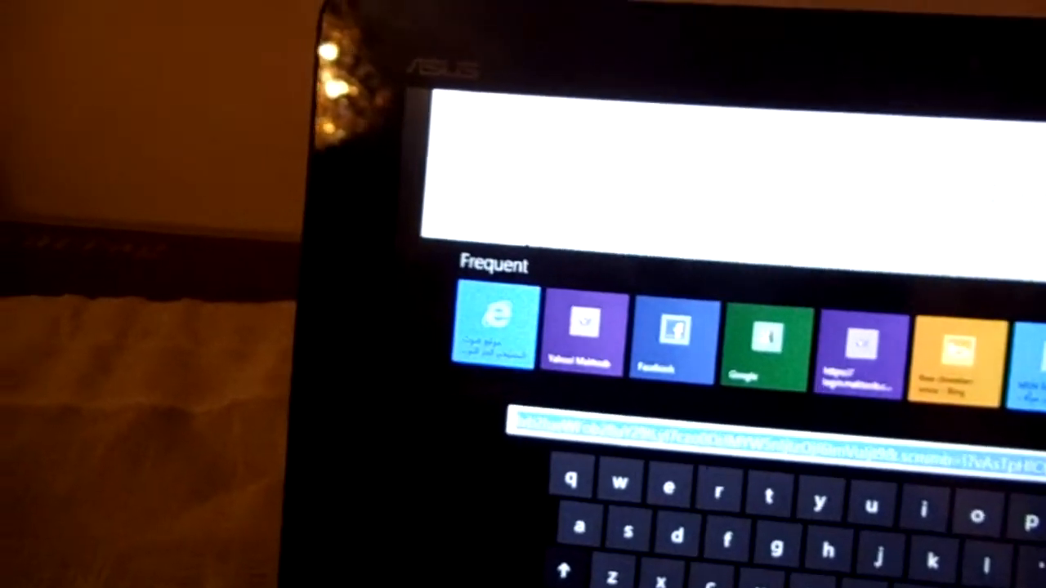
Step: Open Facebook from the Frequent sites tiles in Internet Explorer 10
click(671, 335)
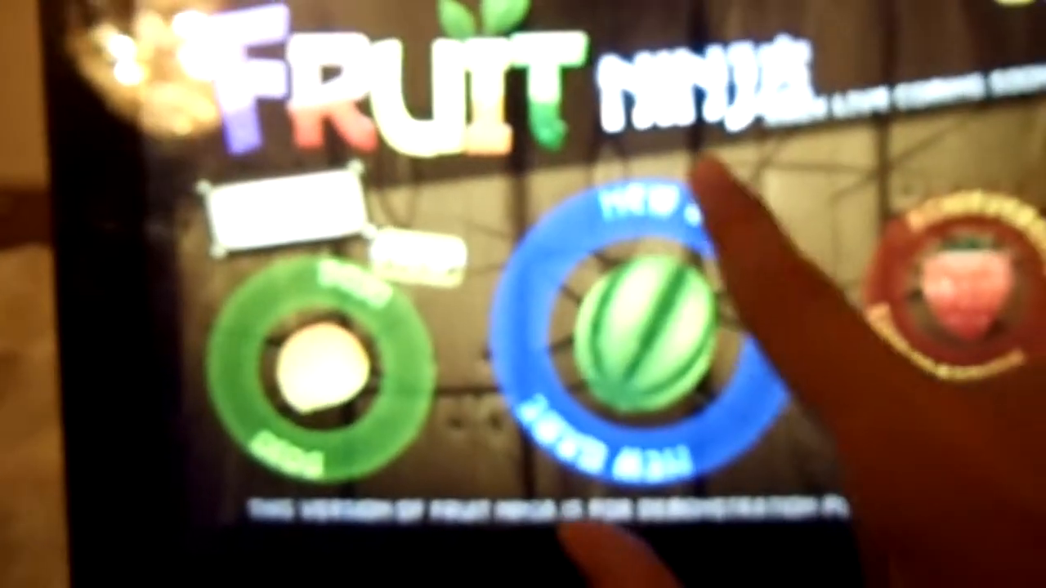
Step: Slice the New Game ring to start a Fruit Ninja round
click(629, 335)
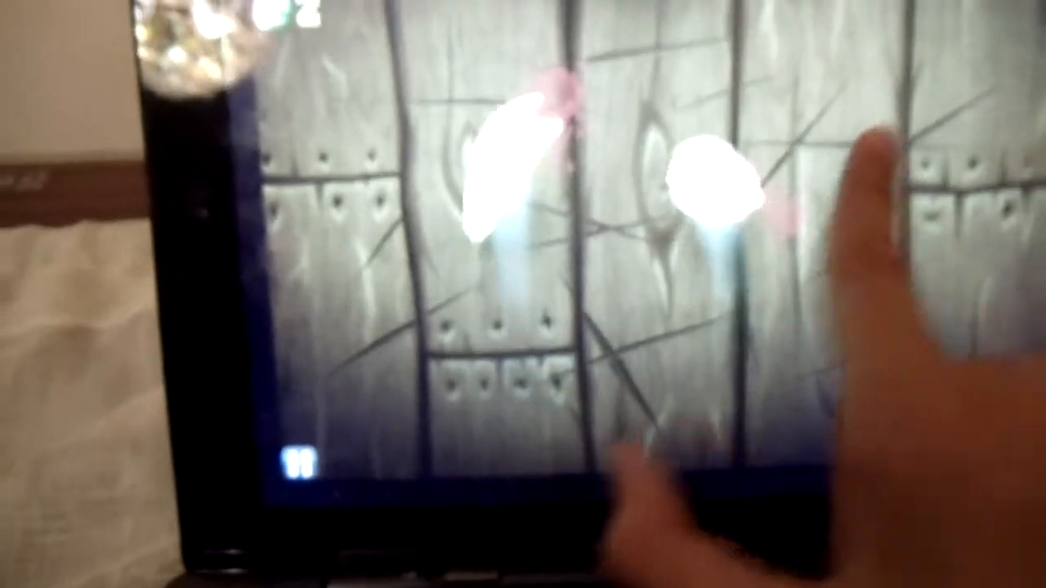